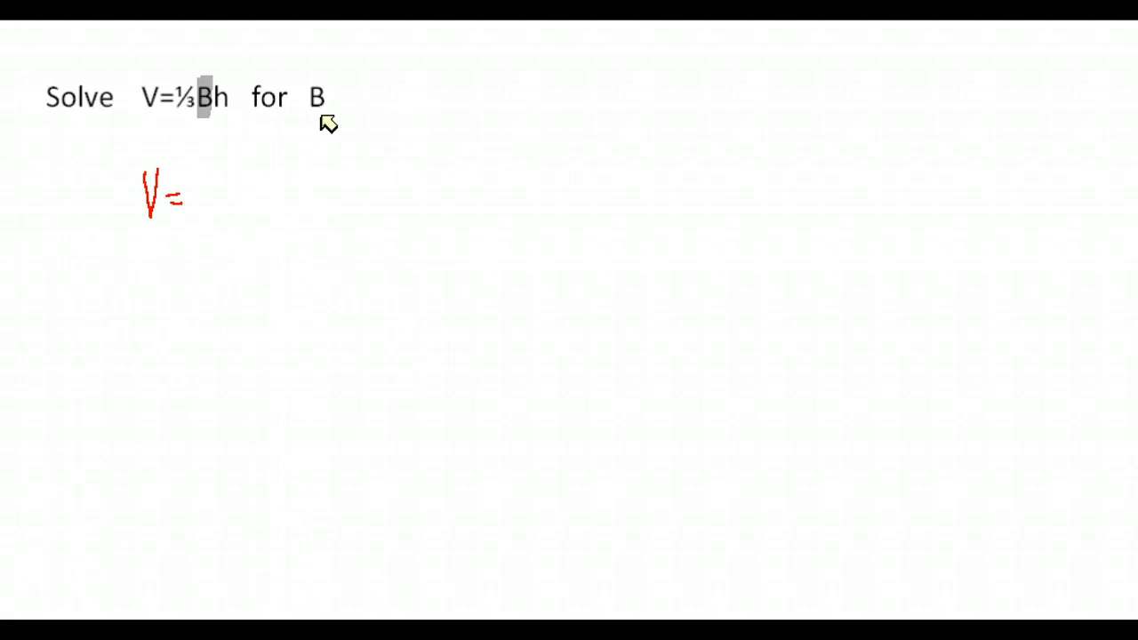
Ink the fraction 1/3 and Bh after V = in red below the problem
drag(194, 173, 205, 222)
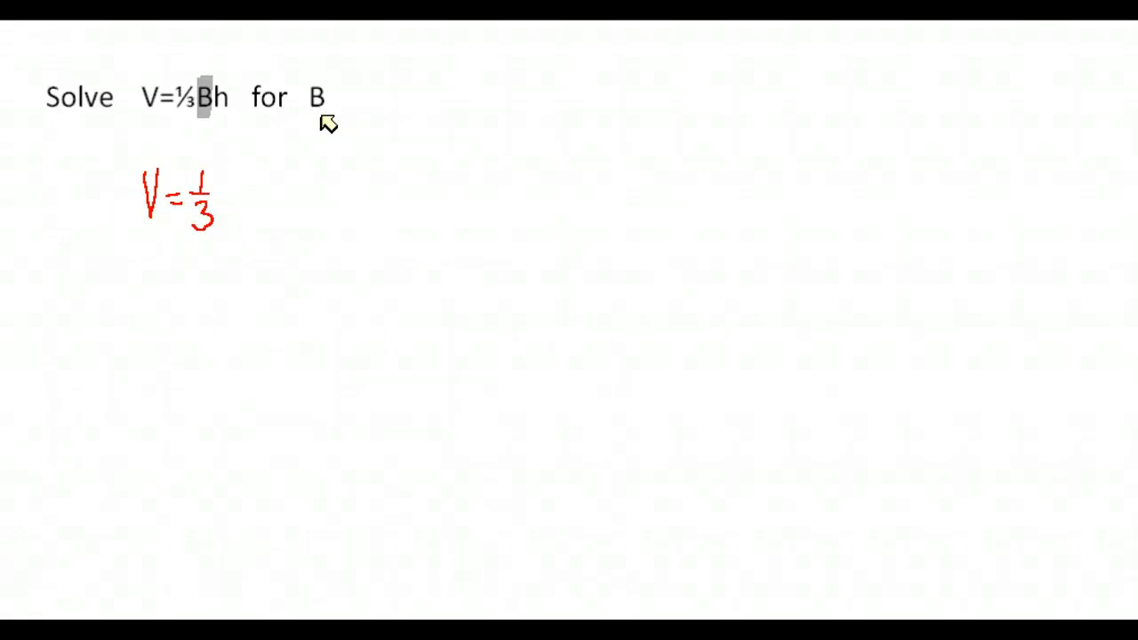
drag(226, 191, 258, 213)
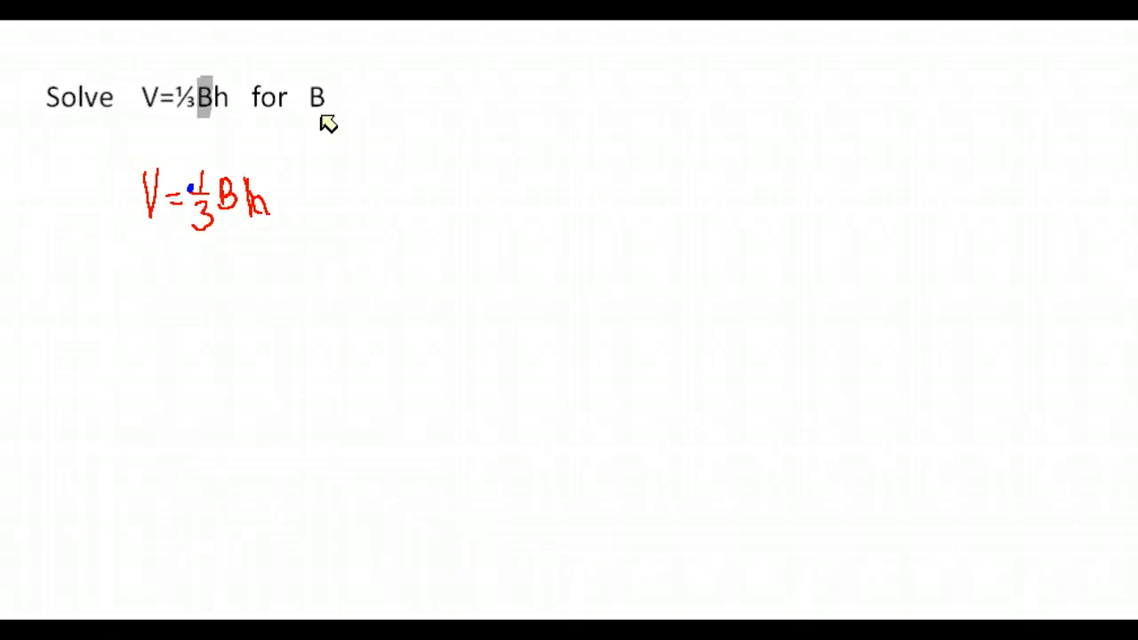
Write a factor of 3 on both sides and cancel it against the one third
drag(106, 178, 187, 196)
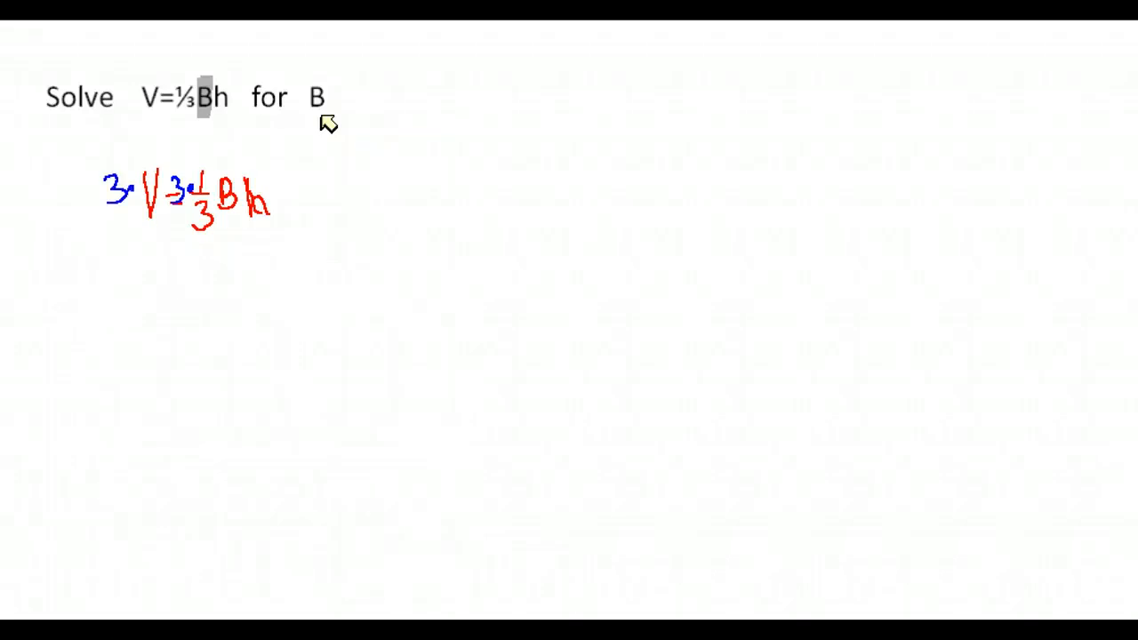
drag(178, 169, 205, 232)
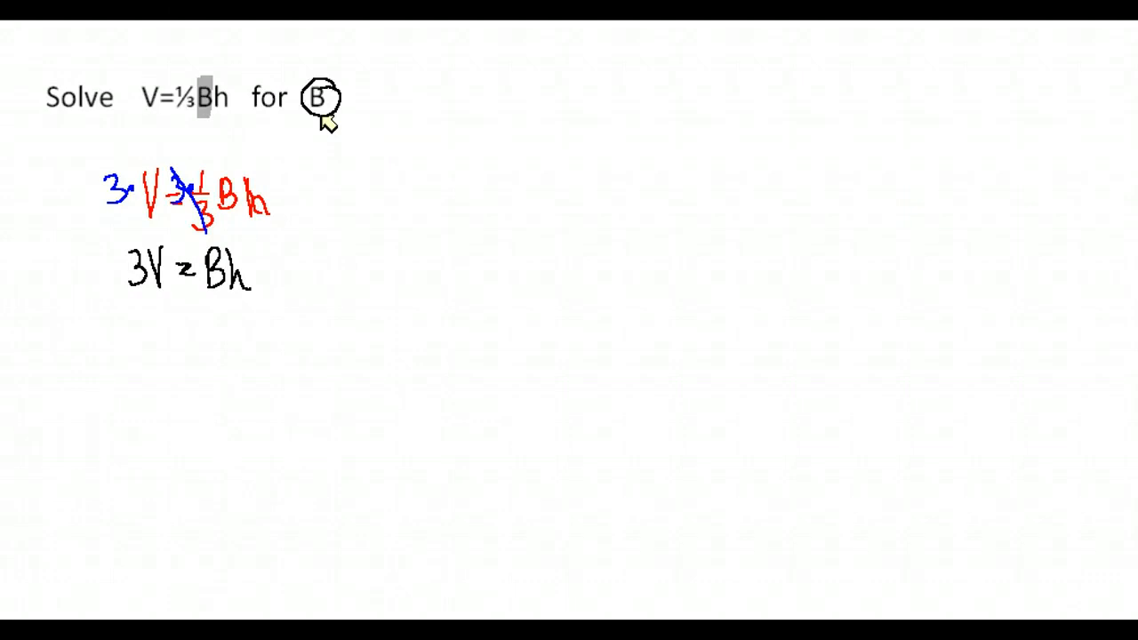
mouse_move(265, 286)
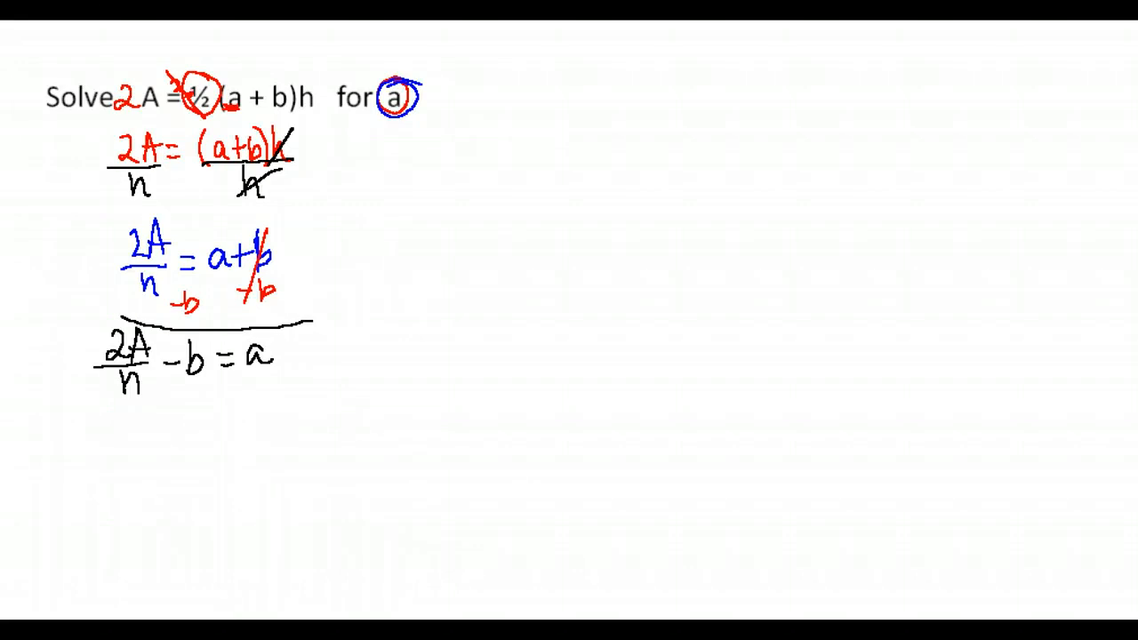
Ink the trapezoid-area solution steps across the lower part of the slide
drag(85, 311, 311, 427)
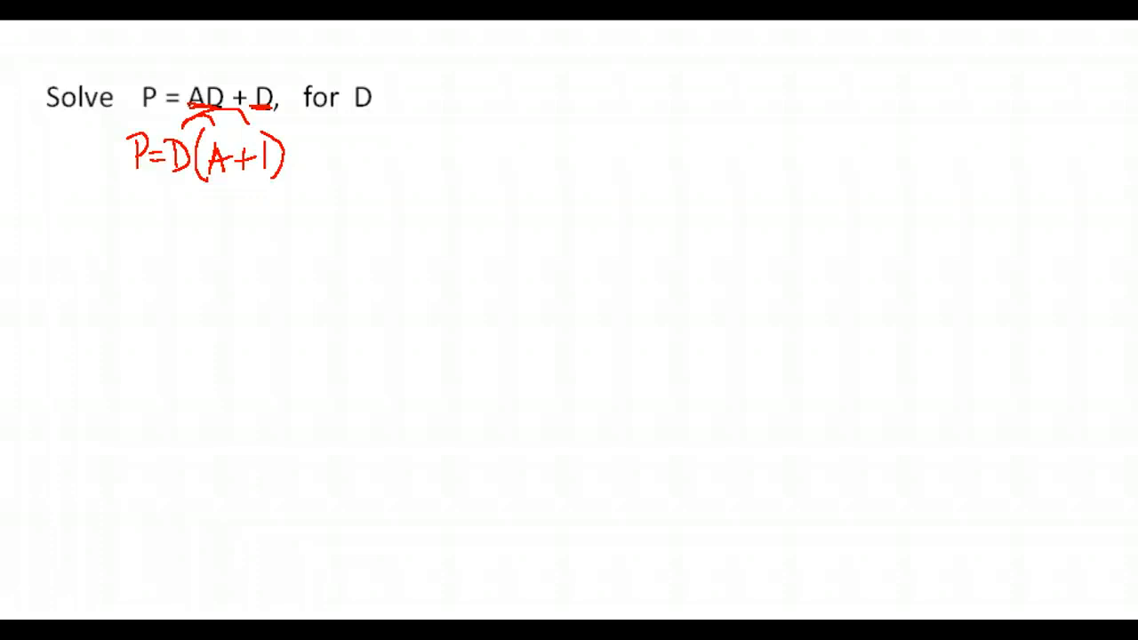
mouse_move(283, 193)
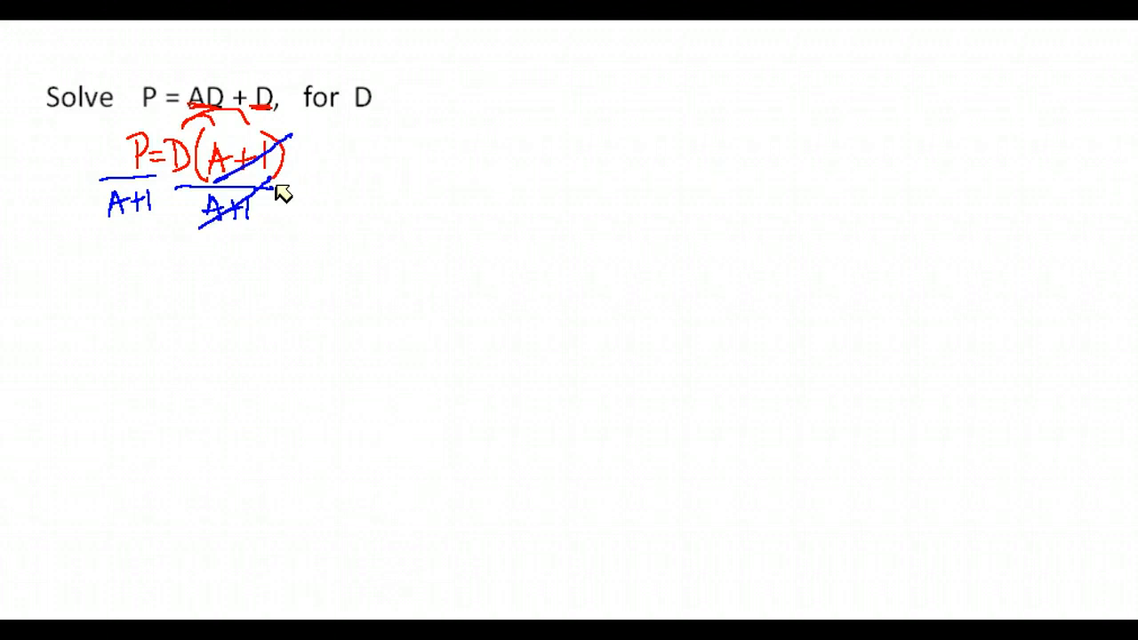
Cross out A+1 on the right and draw the box's right edge around P/(A+1) = D
drag(133, 254, 133, 280)
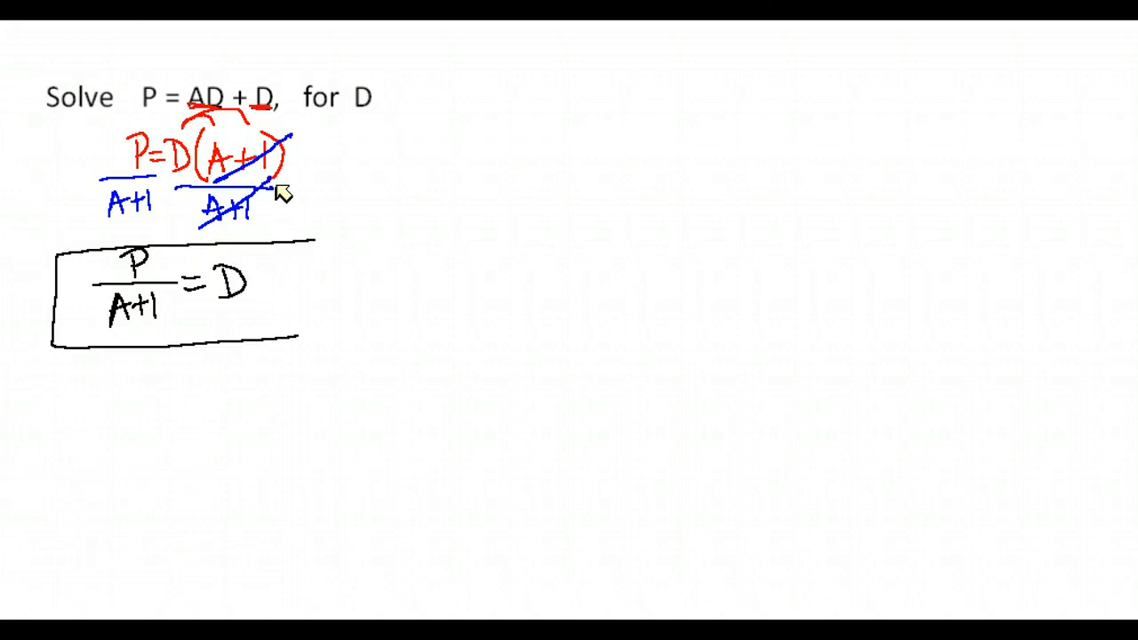
drag(307, 236, 307, 334)
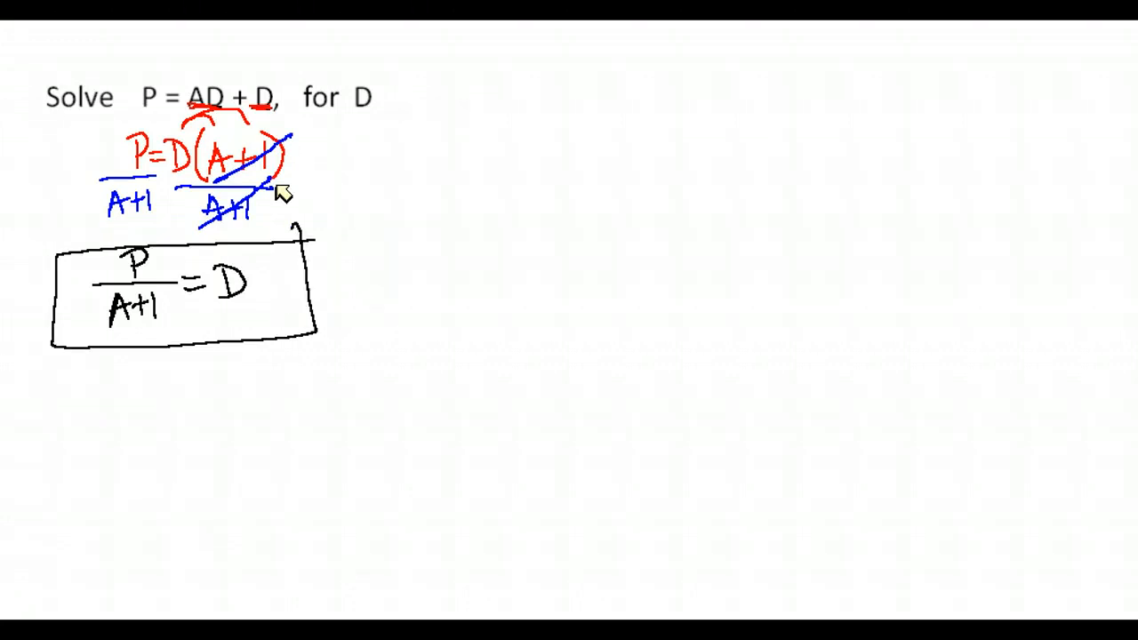
drag(204, 96, 267, 96)
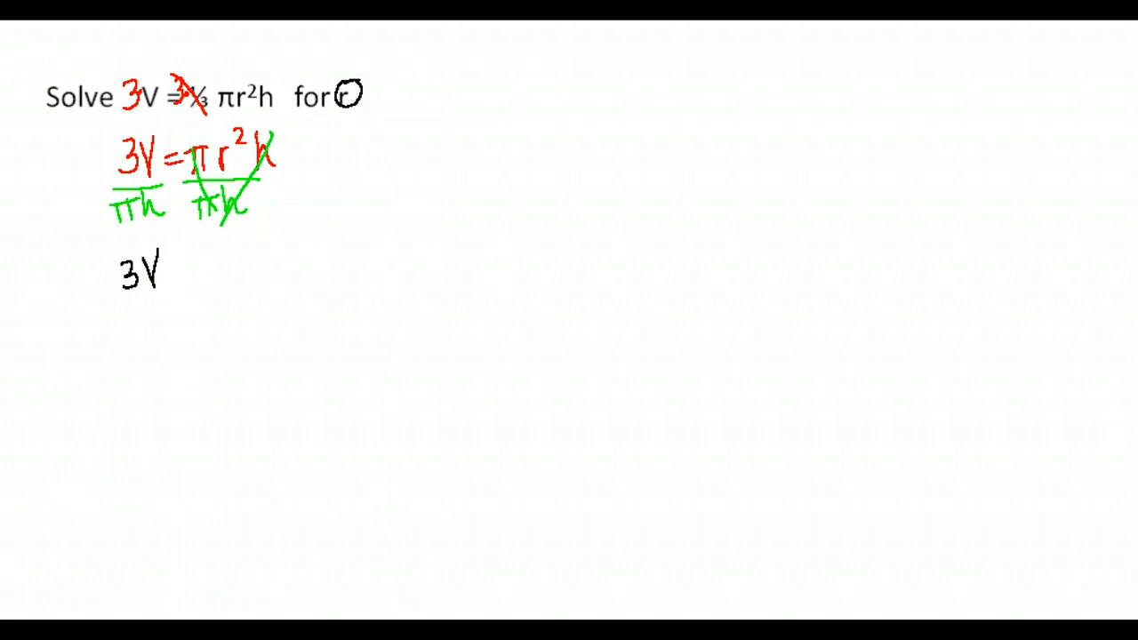
Write π as the divisor under 3V and enter h = r²
drag(115, 303, 160, 320)
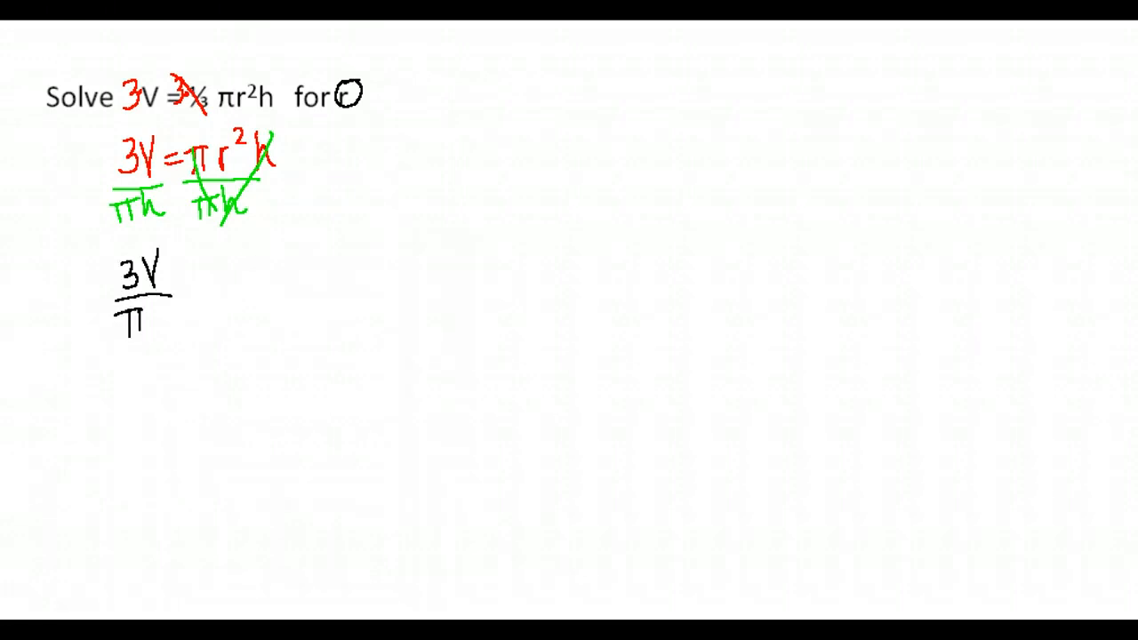
text(h = r²)
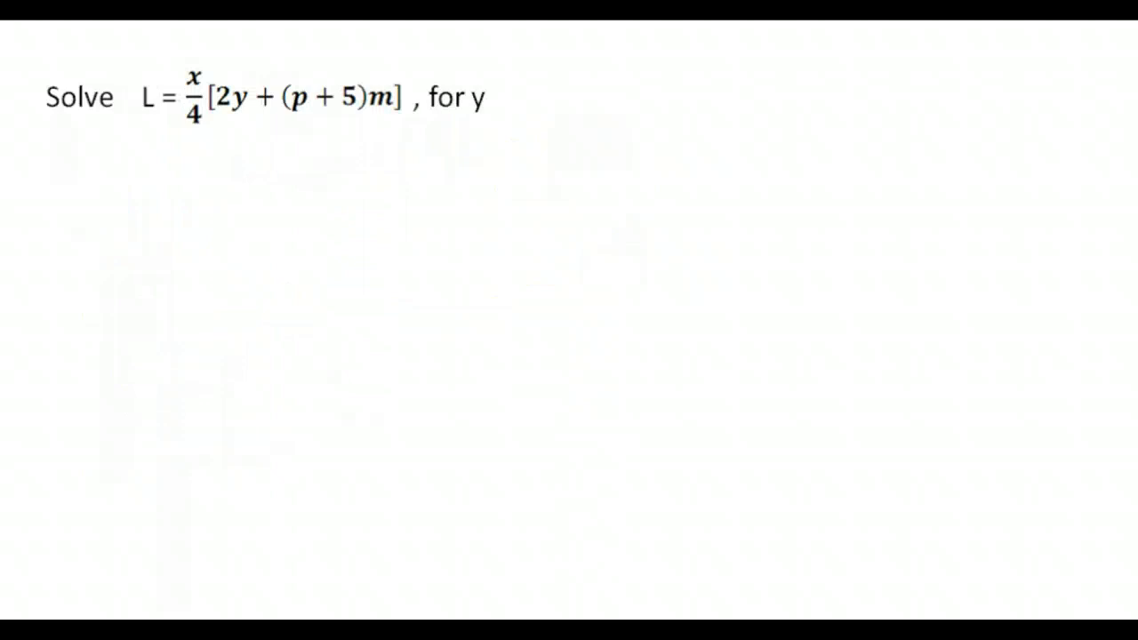
Circle y, add an ink stroke near x/4, and write x beneath 4L
drag(467, 84, 484, 111)
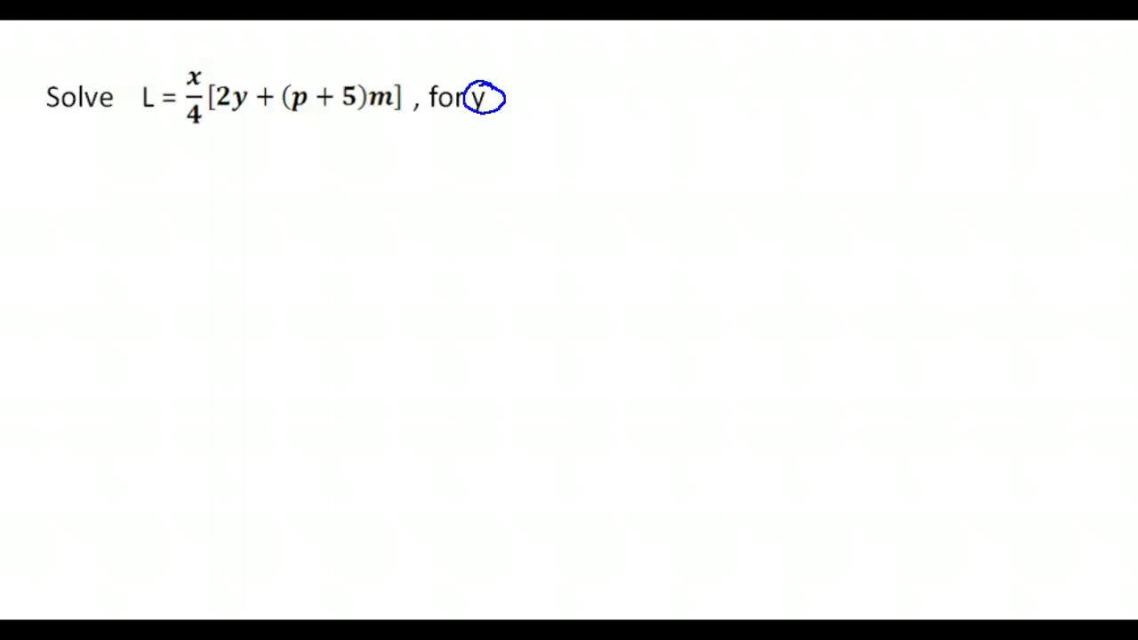
drag(213, 113, 249, 114)
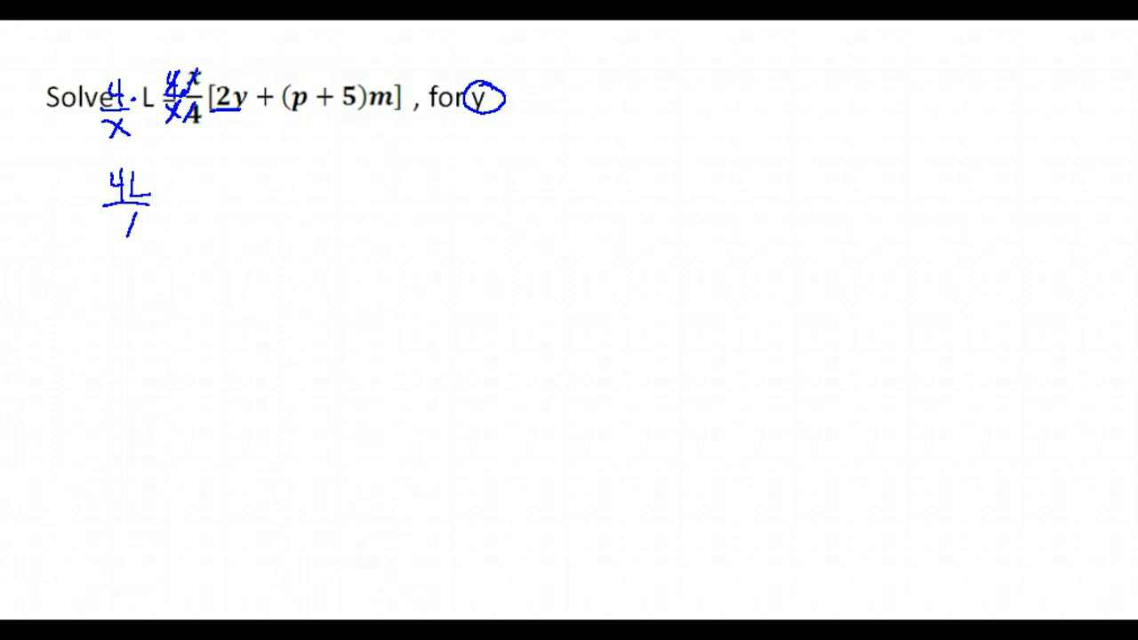
drag(124, 222, 169, 200)
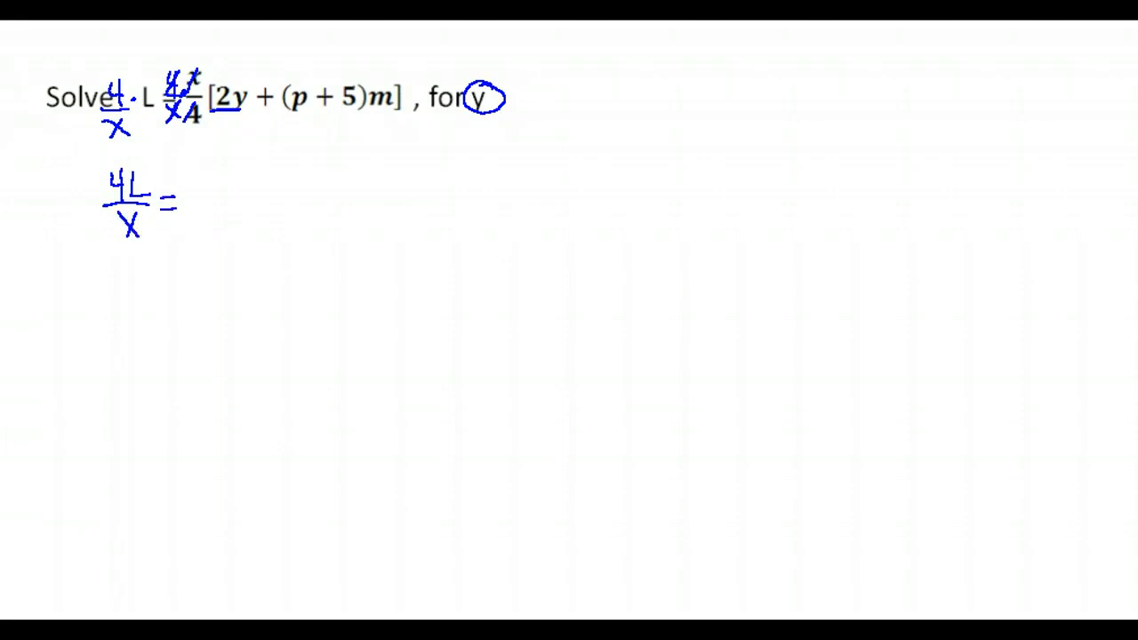